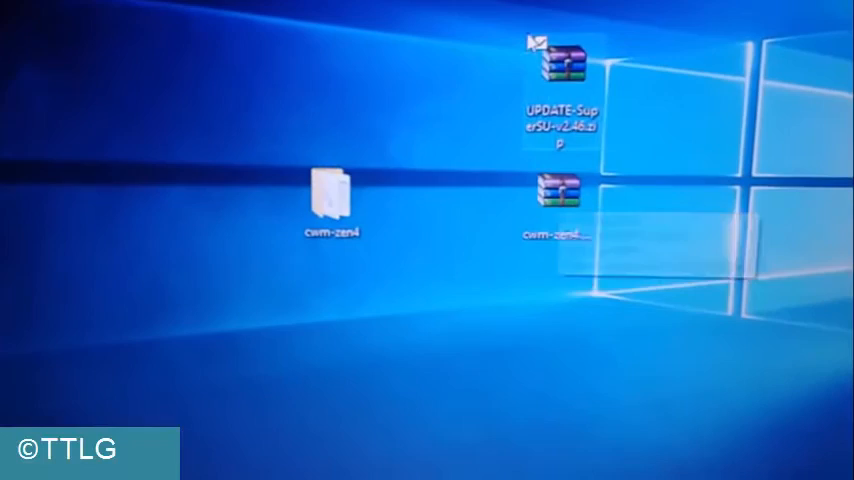
mouse_move(566, 60)
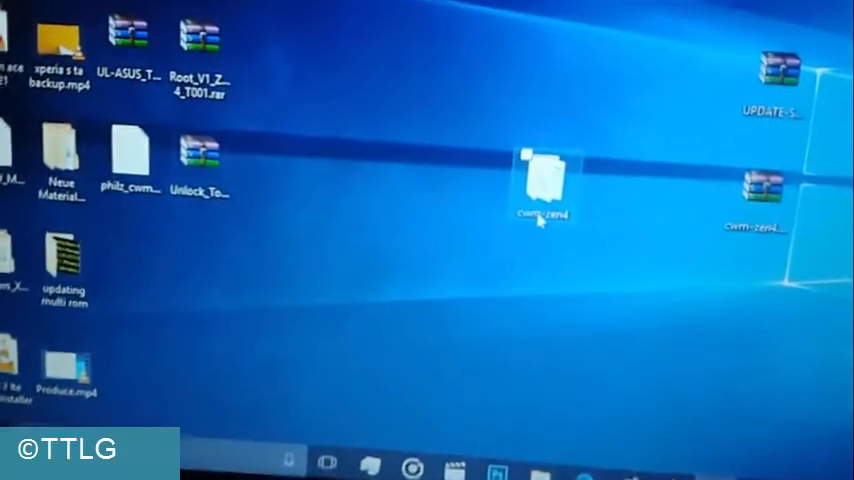
Step: Open the cwm-zen4 desktop folder and select the OPEN.CMD script
double_click(540, 180)
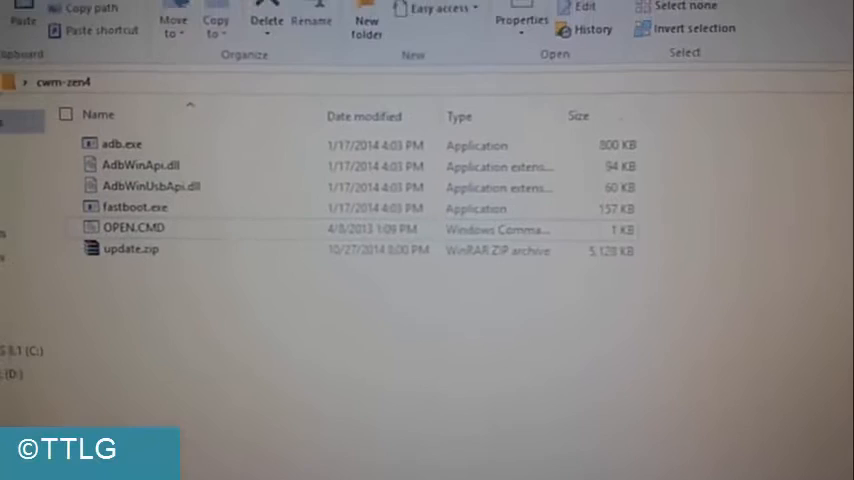
left_click(130, 241)
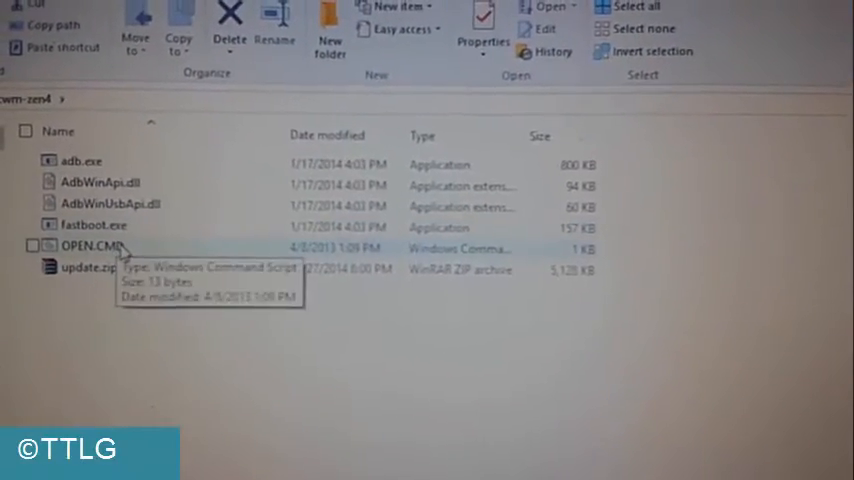
Step: Launch OPEN.CMD to get a Command Prompt in the cwm-zen4 folder
double_click(90, 248)
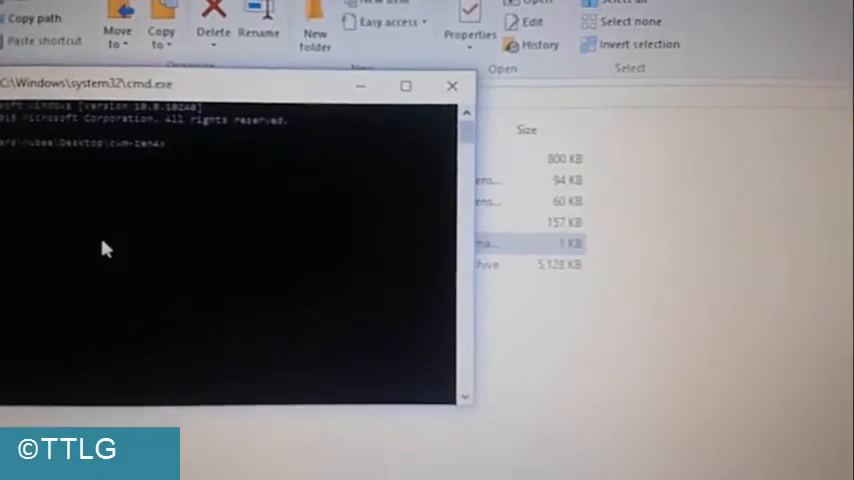